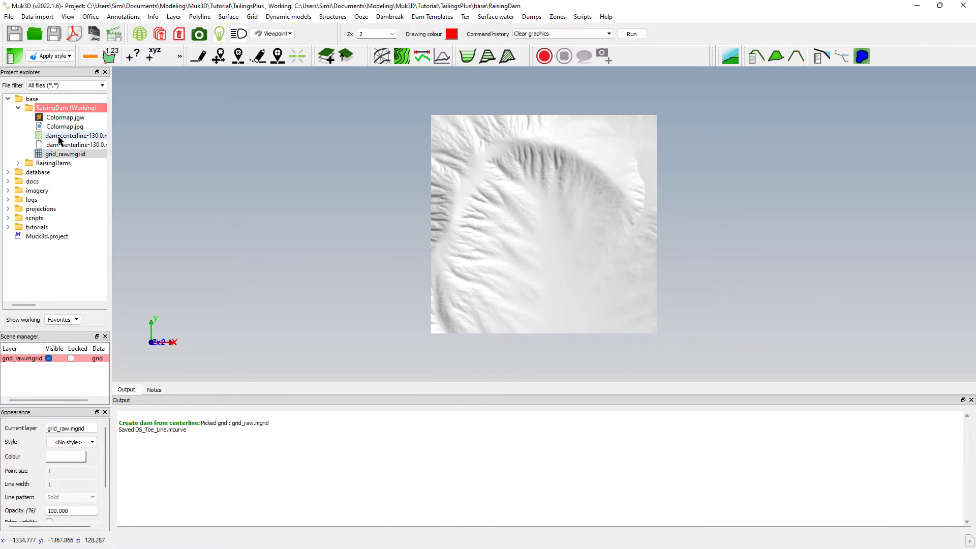
Step: Load dam-centerline-130.0 and create a dynamic dam from it with left slope 3
{"action": "left_click", "coordinate": [76, 136]}
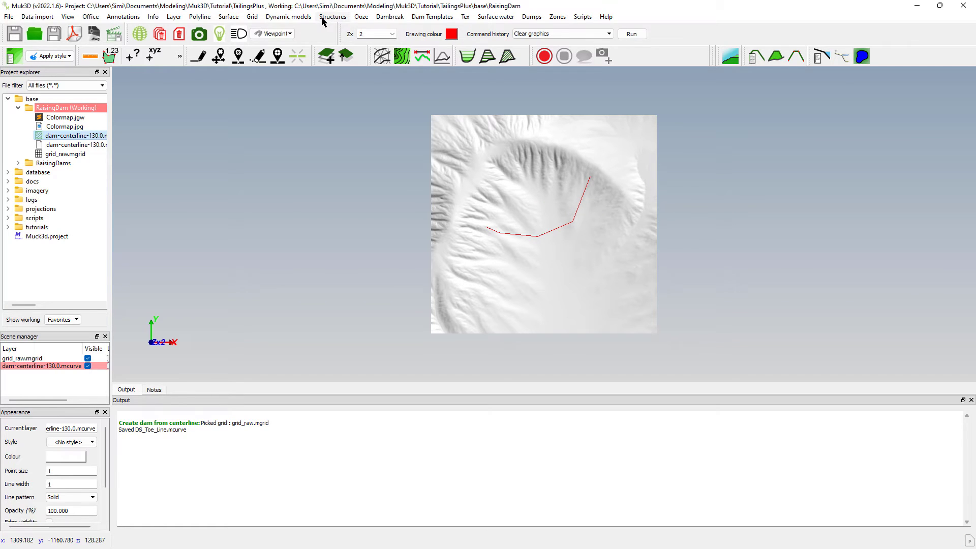
{"action": "left_click", "coordinate": [333, 17]}
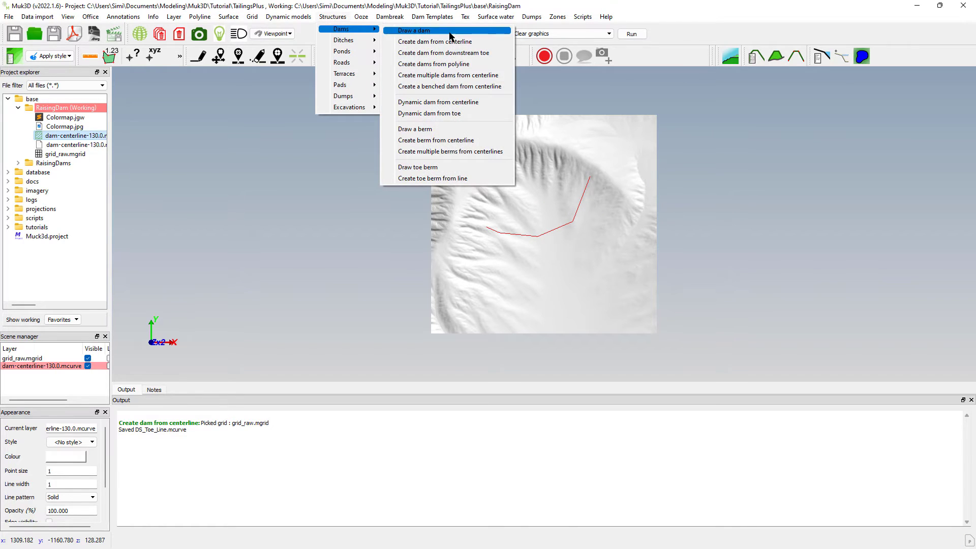
{"action": "left_click", "coordinate": [435, 42]}
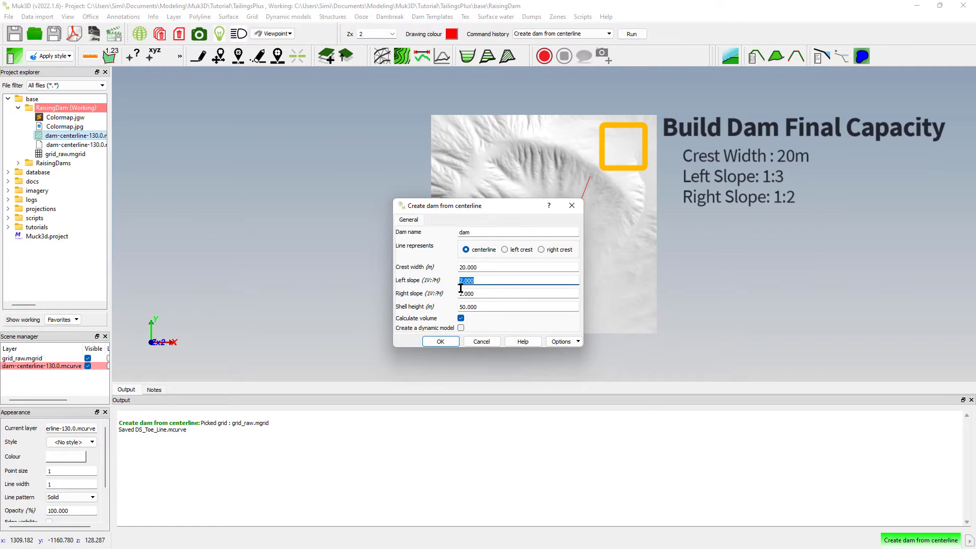
{"action": "type", "text": "3"}
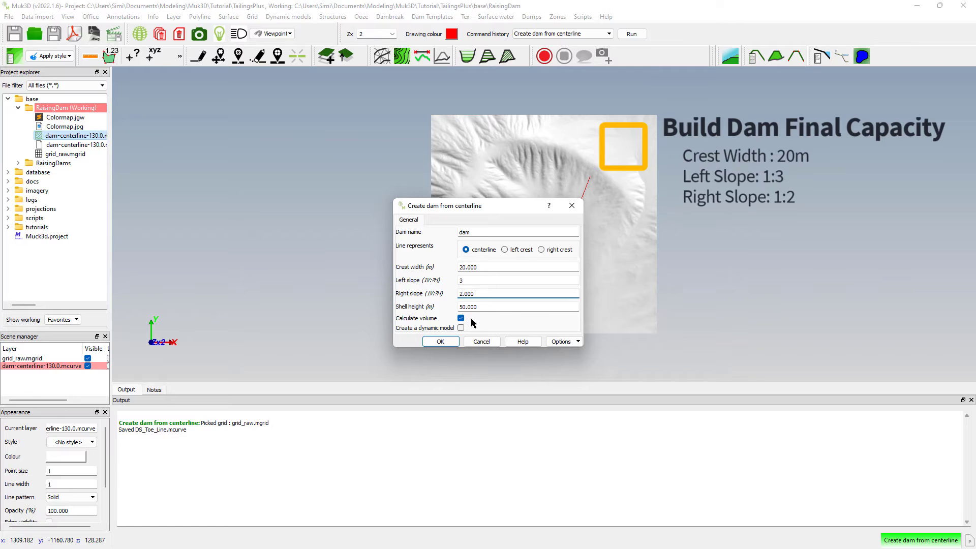
{"action": "left_click", "coordinate": [461, 328]}
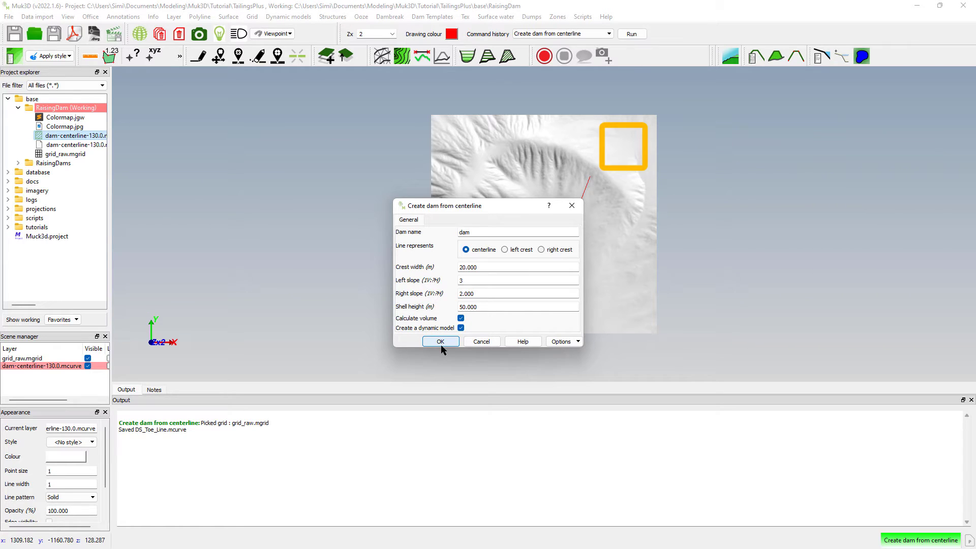
{"action": "left_click", "coordinate": [439, 341]}
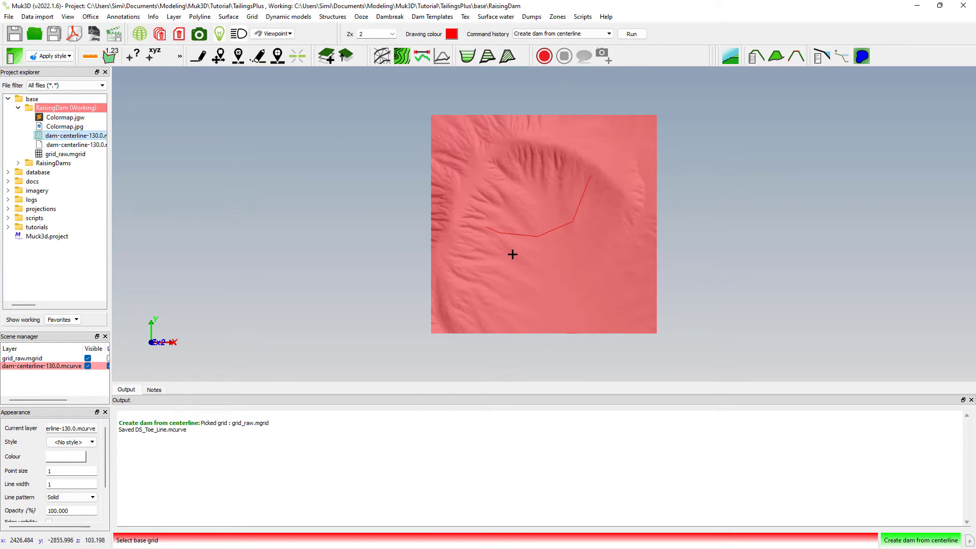
Step: Pick grid_raw as the base grid and the centerline as the reference line
{"action": "left_click", "coordinate": [528, 237]}
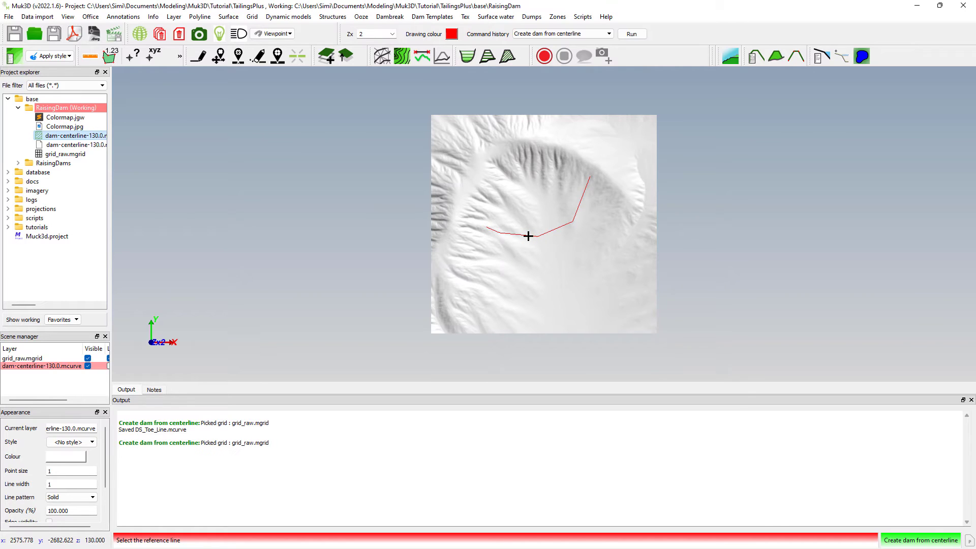
{"action": "left_click", "coordinate": [630, 33]}
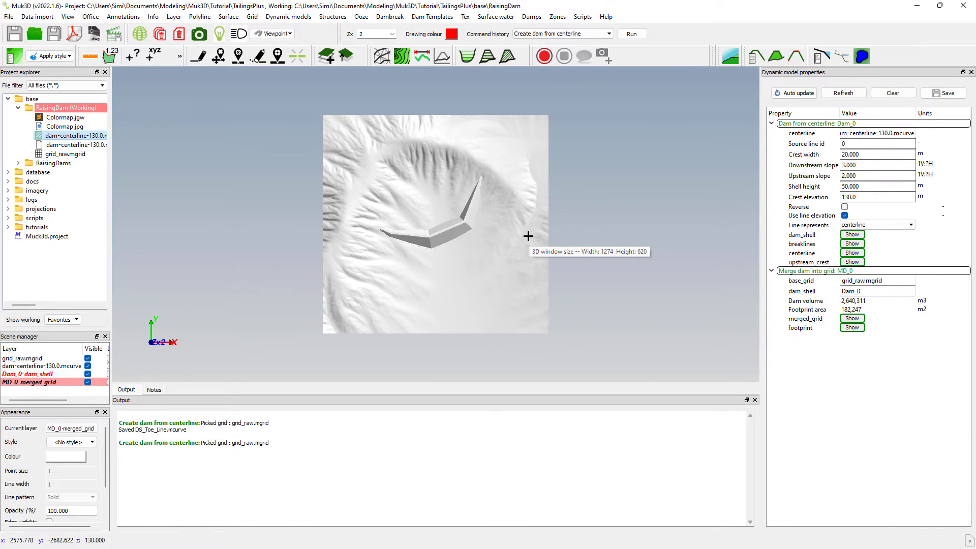
{"action": "mouse_move", "coordinate": [474, 288]}
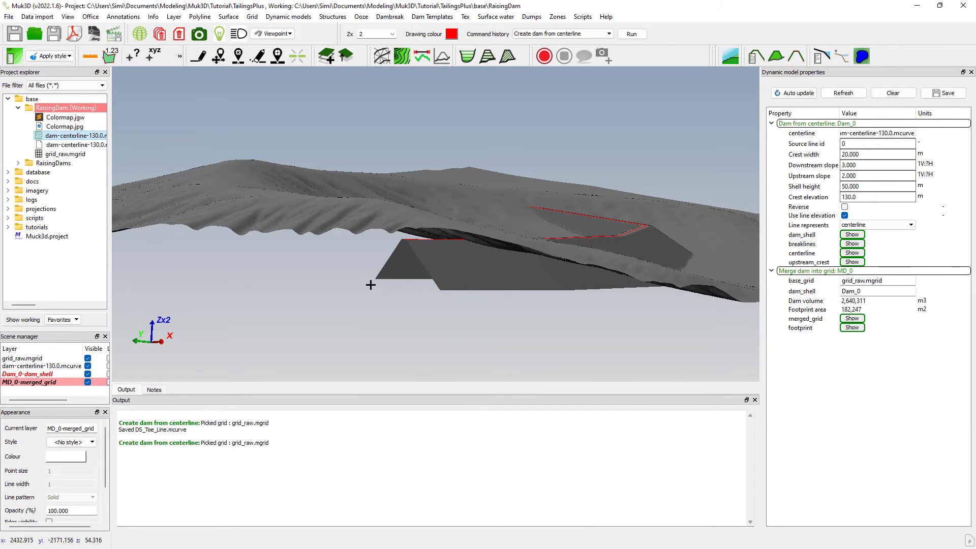
{"action": "mouse_move", "coordinate": [456, 291]}
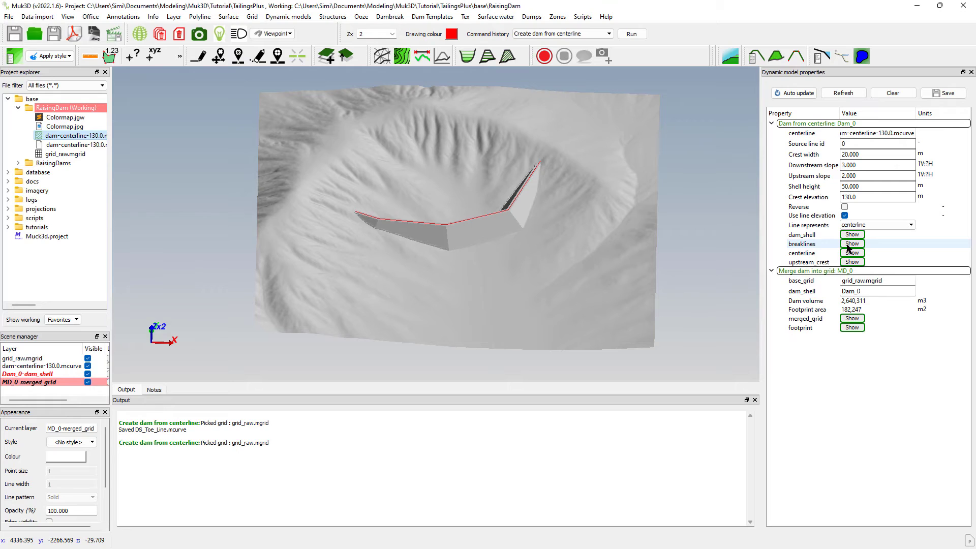
Step: Show the dam breaklines and delete every line except the downstream toe line
{"action": "left_click", "coordinate": [852, 243]}
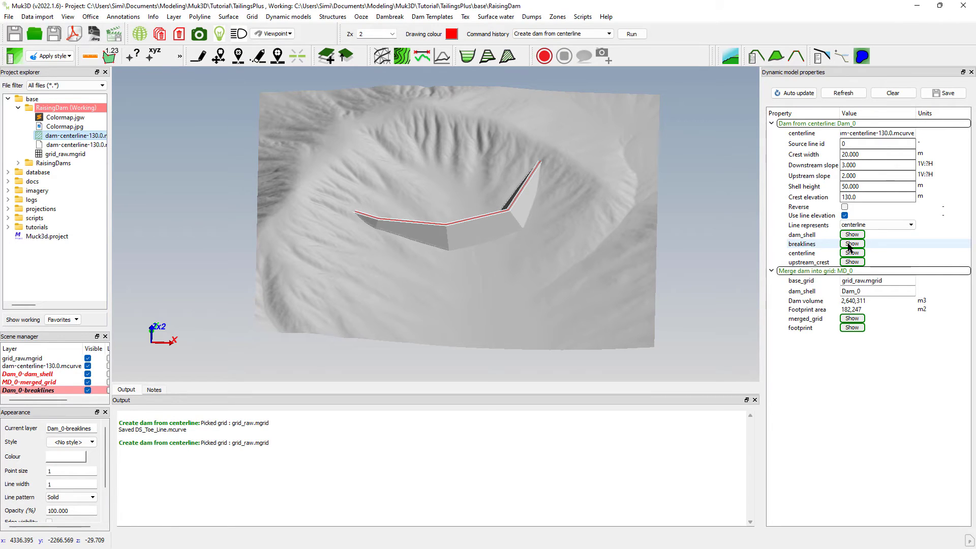
{"action": "left_click", "coordinate": [34, 382]}
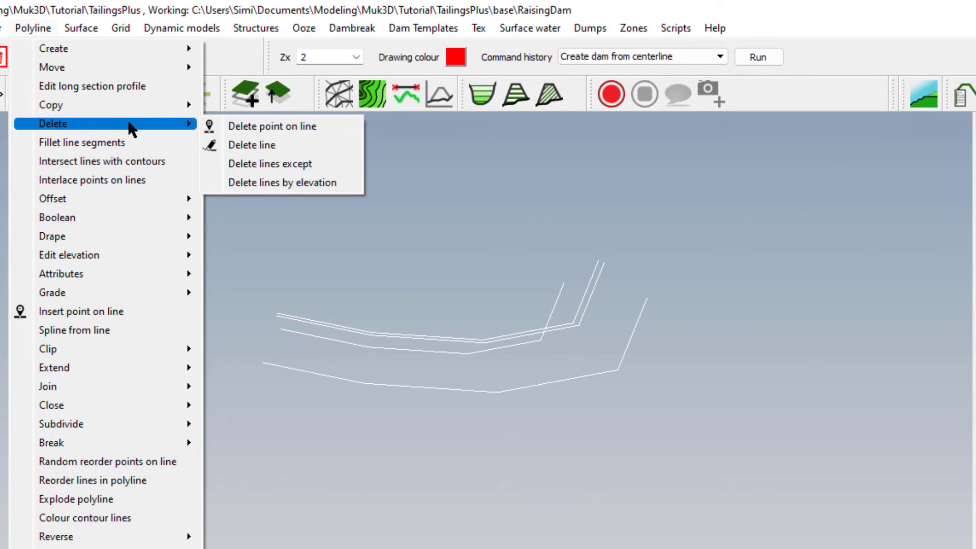
{"action": "left_click", "coordinate": [269, 164]}
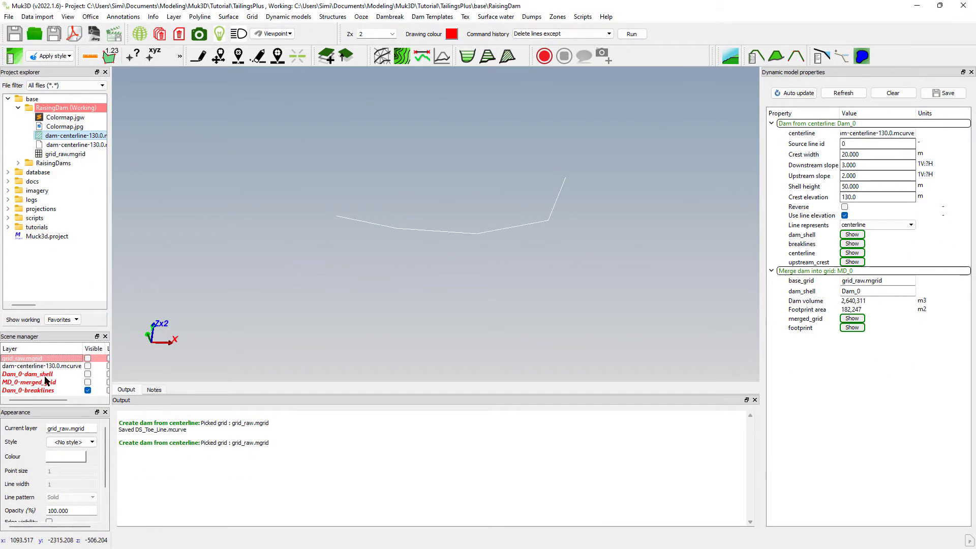
Step: Save the remaining toe line as the Muk3d curve file DS_Toe_Line
{"action": "left_click", "coordinate": [28, 390]}
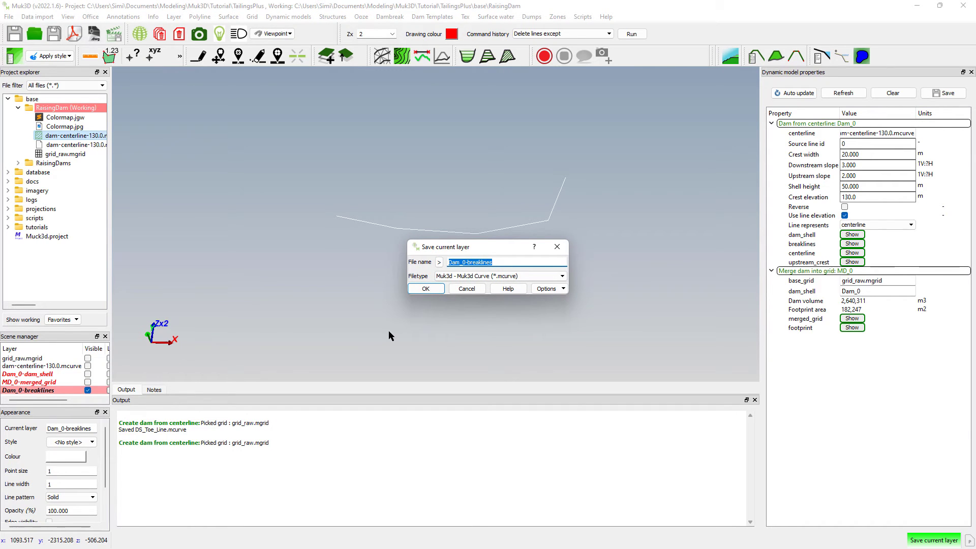
{"action": "type", "text": "DS_Toe_L"}
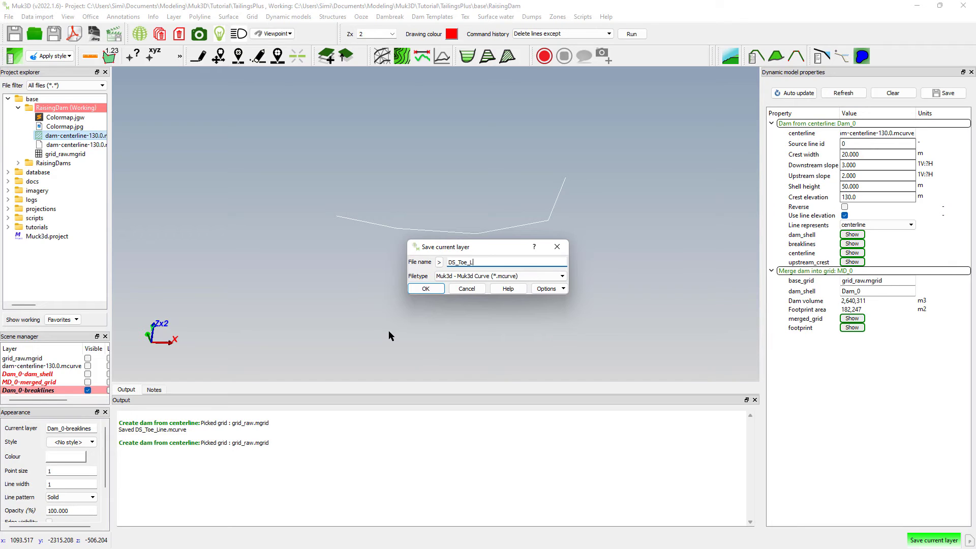
{"action": "type", "text": "ine"}
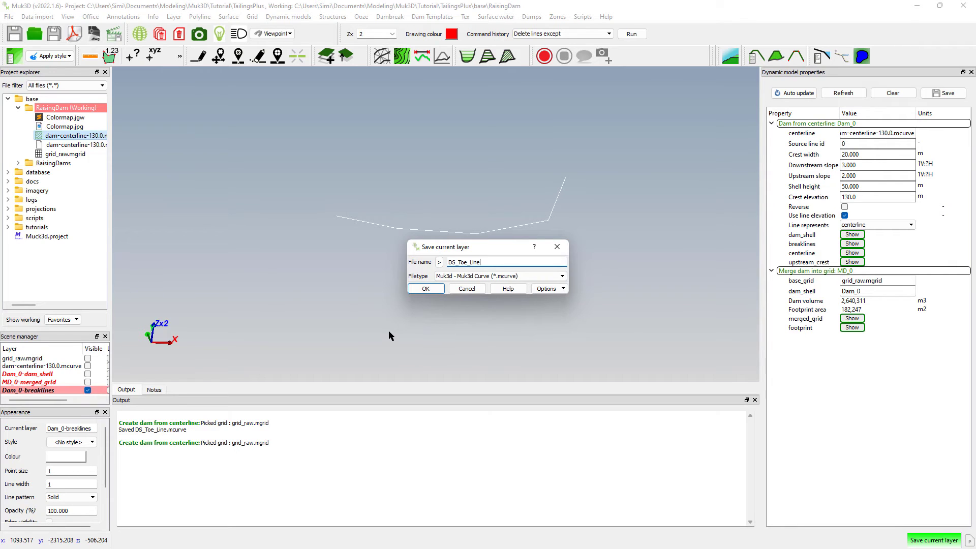
{"action": "left_click", "coordinate": [426, 288]}
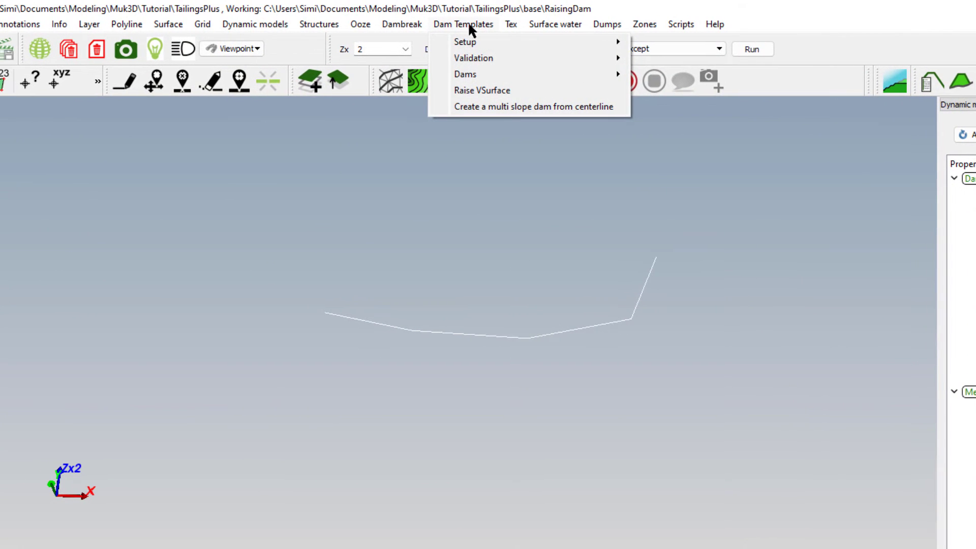
{"action": "mouse_move", "coordinate": [465, 42]}
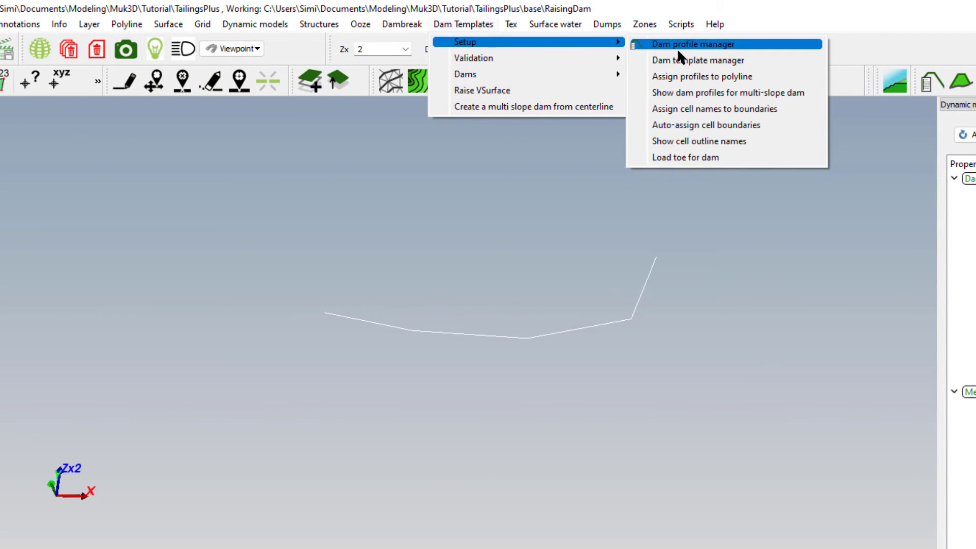
Step: Add profile SimpleUpstream with downstream slope 3, upstream slope 2, crest width 20
{"action": "left_click", "coordinate": [688, 44]}
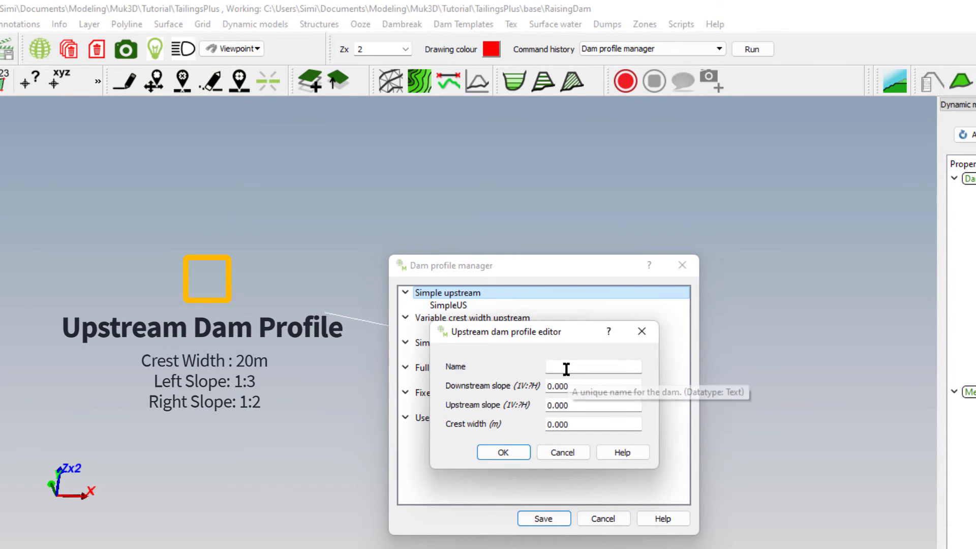
{"action": "type", "text": "SimpleUpstream"}
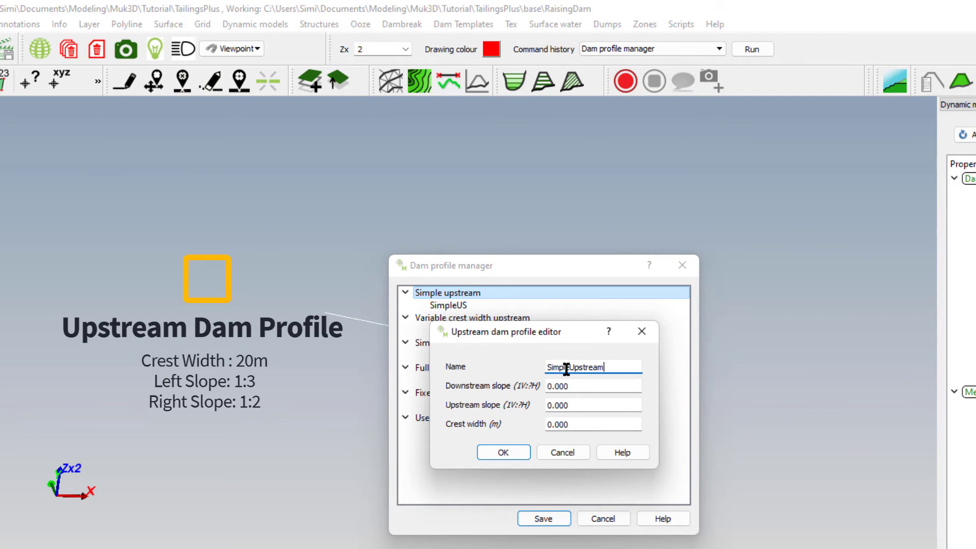
{"action": "left_click", "coordinate": [592, 386]}
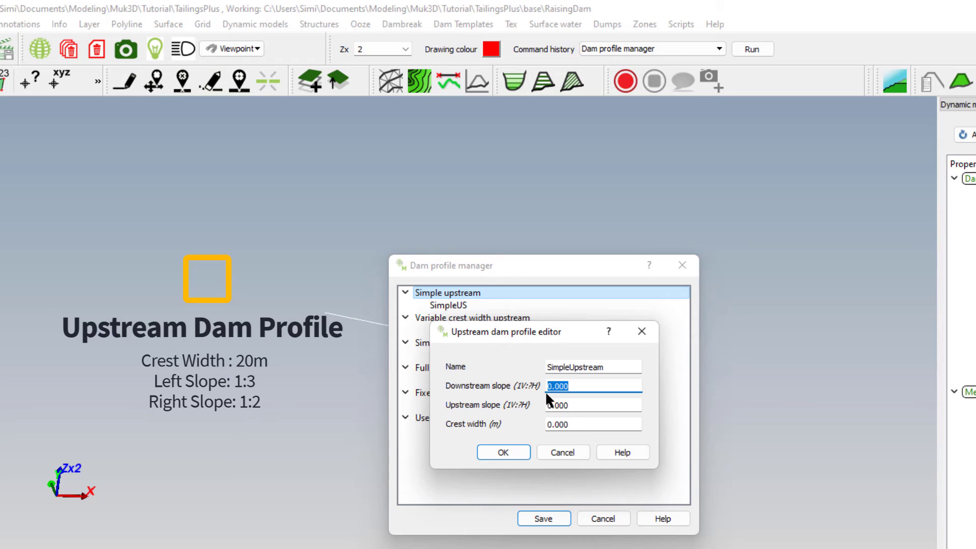
{"action": "mouse_move", "coordinate": [591, 405]}
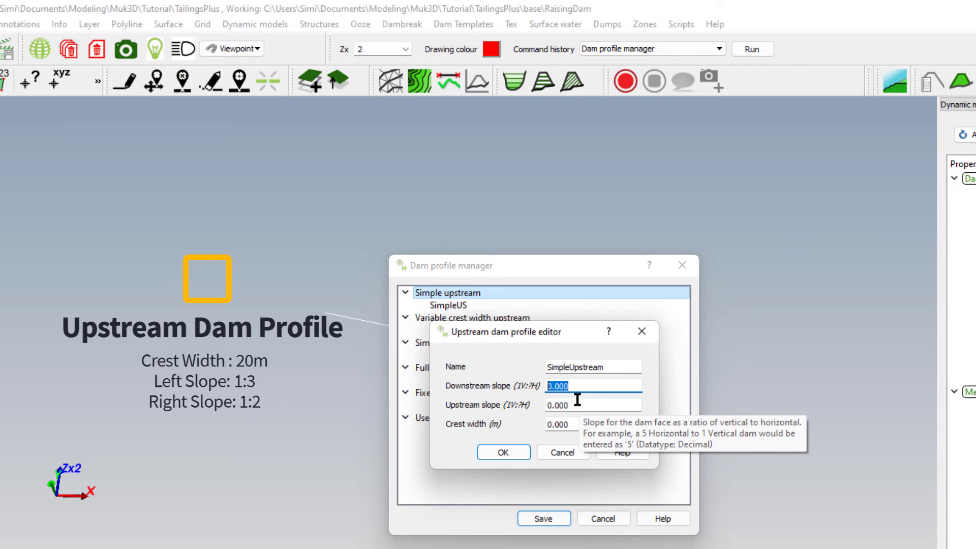
{"action": "type", "text": "3"}
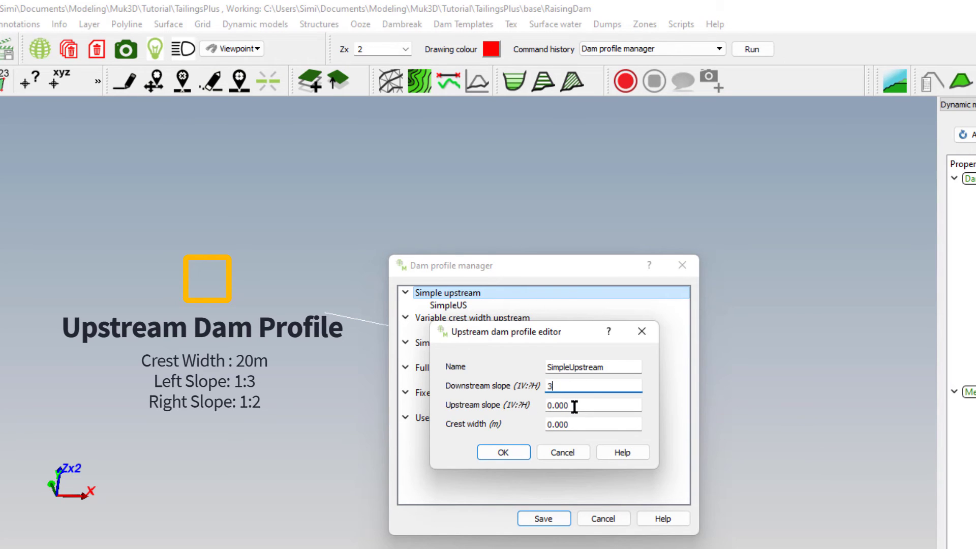
{"action": "type", "text": "2"}
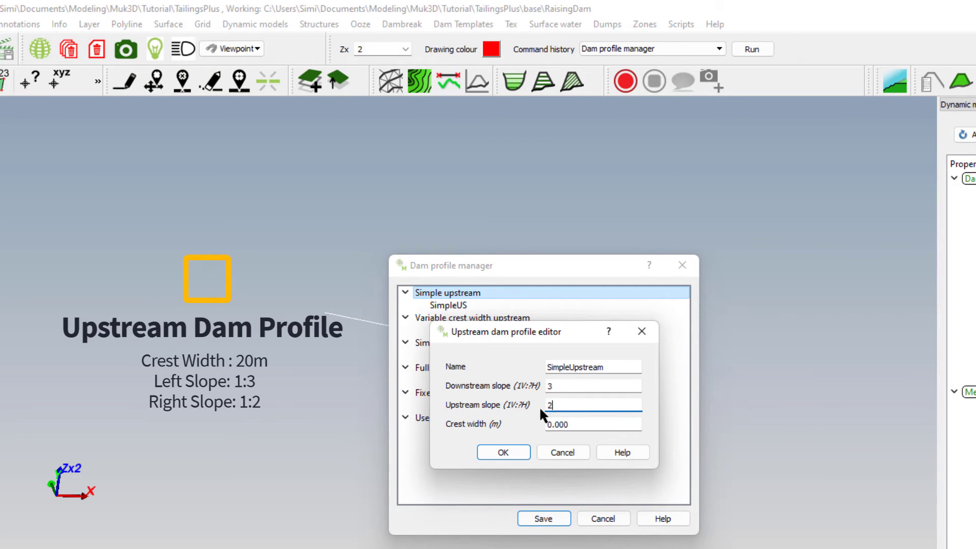
{"action": "type", "text": "2"}
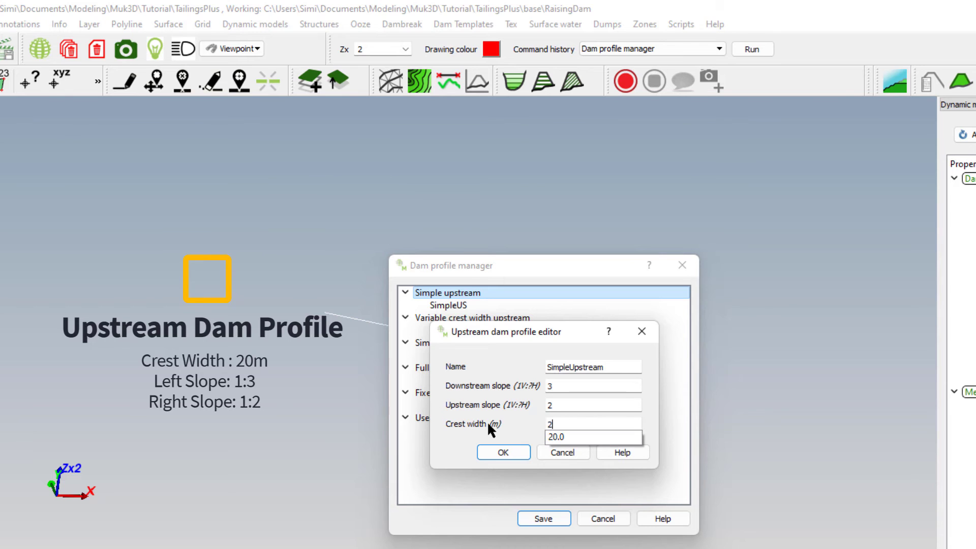
{"action": "type", "text": "0"}
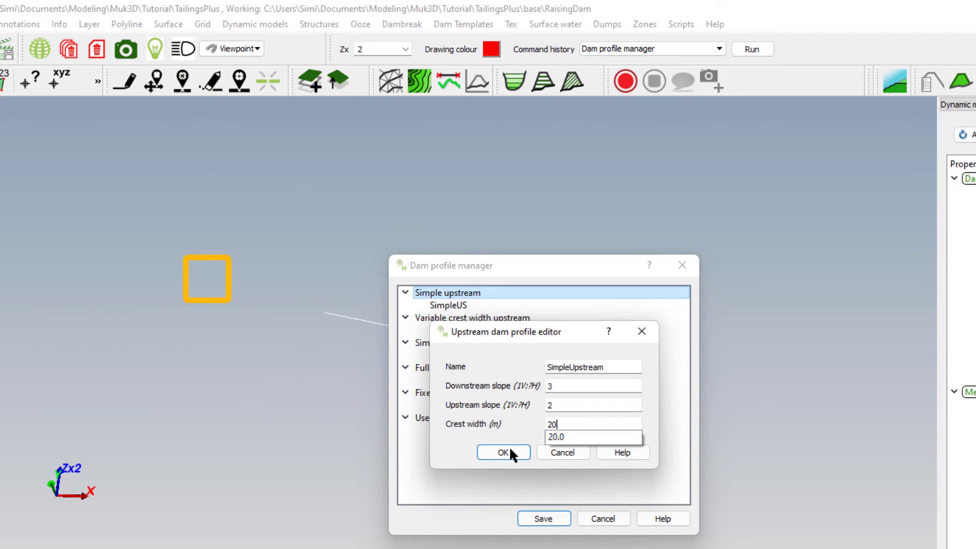
{"action": "left_click", "coordinate": [503, 452]}
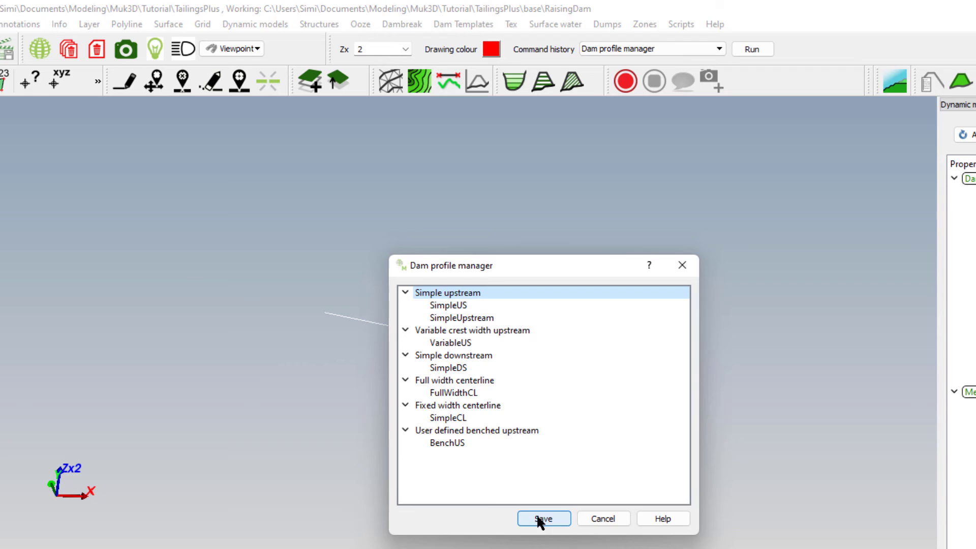
Step: Save the dam profile library and open the dam template manager
{"action": "left_click", "coordinate": [543, 519]}
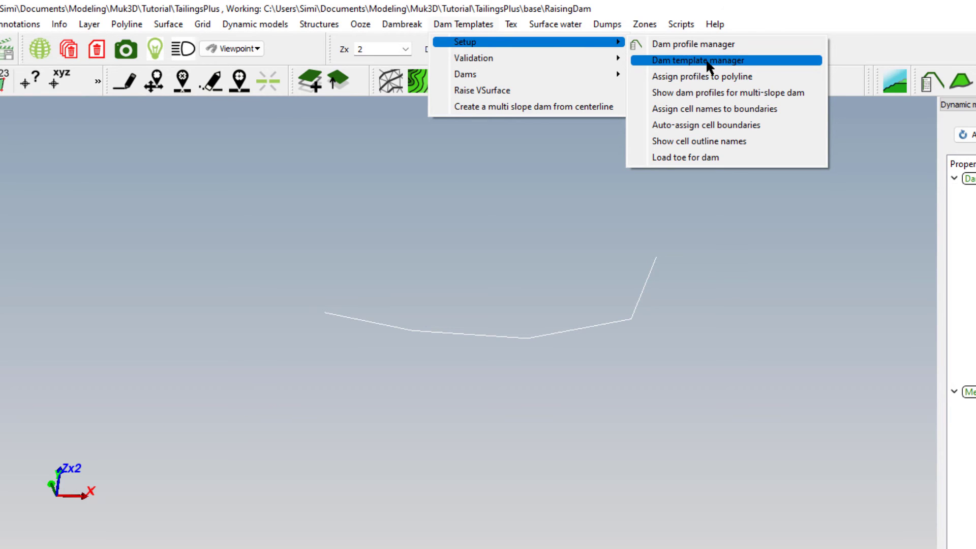
{"action": "left_click", "coordinate": [695, 60]}
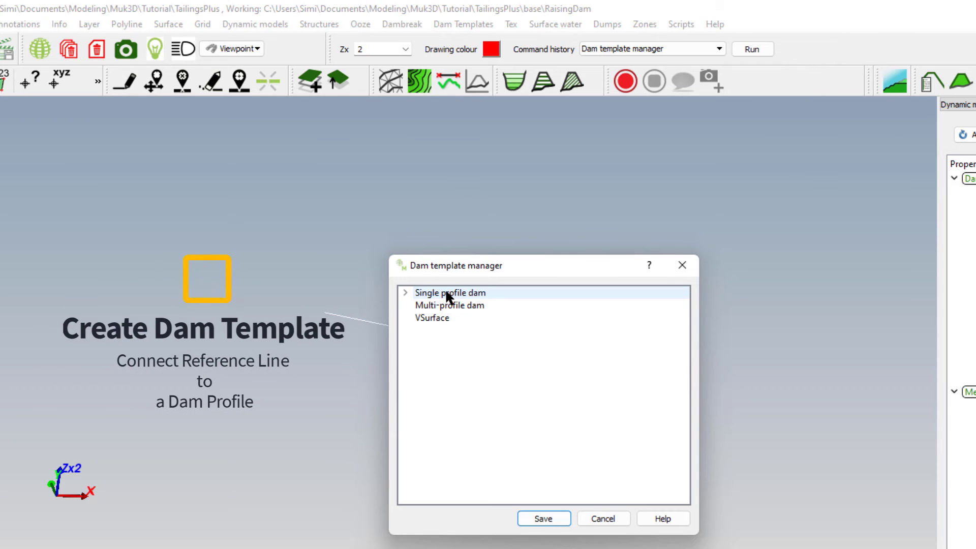
Step: Create single-profile template SimpleUpstreamTutorial with DS_Toe_Line.mcurve and the SimpleUpstream profile
{"action": "right_click", "coordinate": [447, 293]}
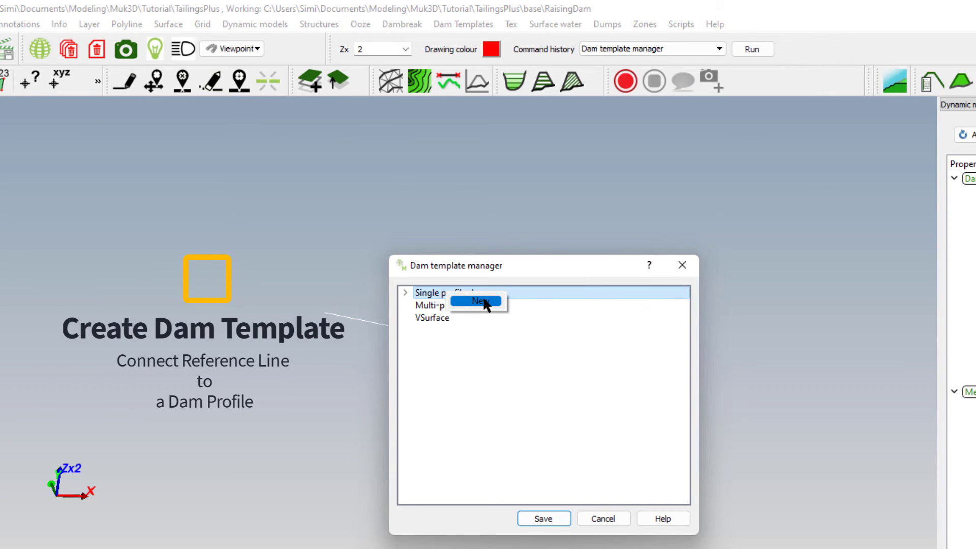
{"action": "left_click", "coordinate": [479, 301]}
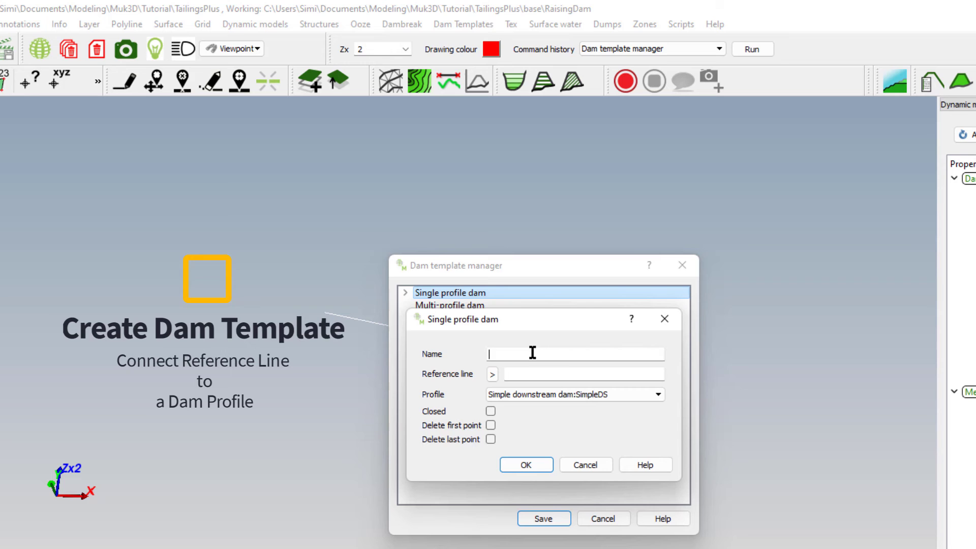
{"action": "type", "text": "SimpleUpstreamTutoria"}
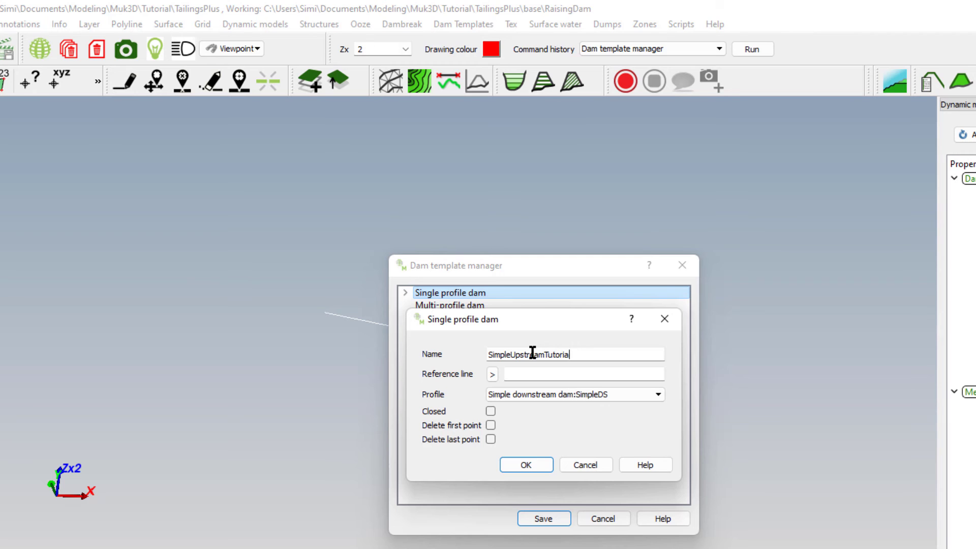
{"action": "left_click", "coordinate": [491, 374]}
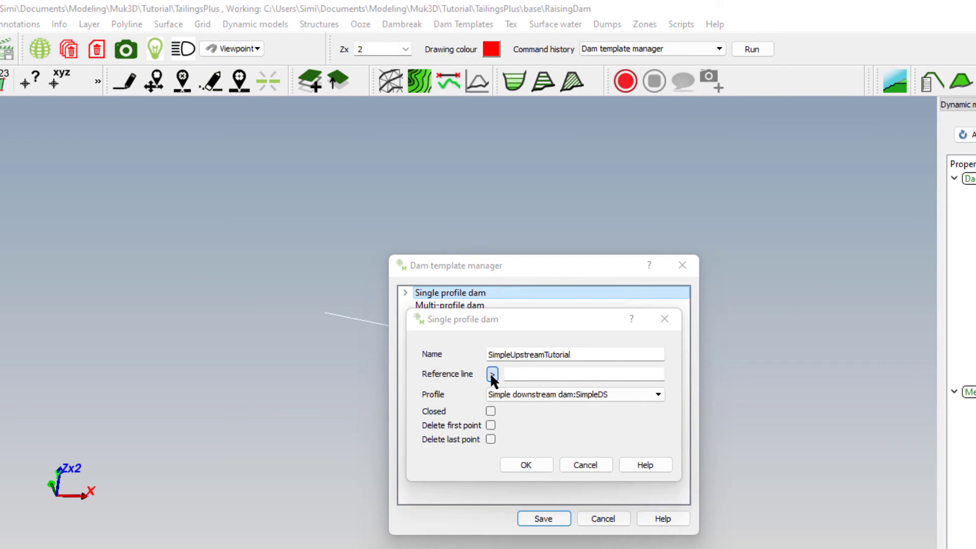
{"action": "left_click", "coordinate": [493, 374]}
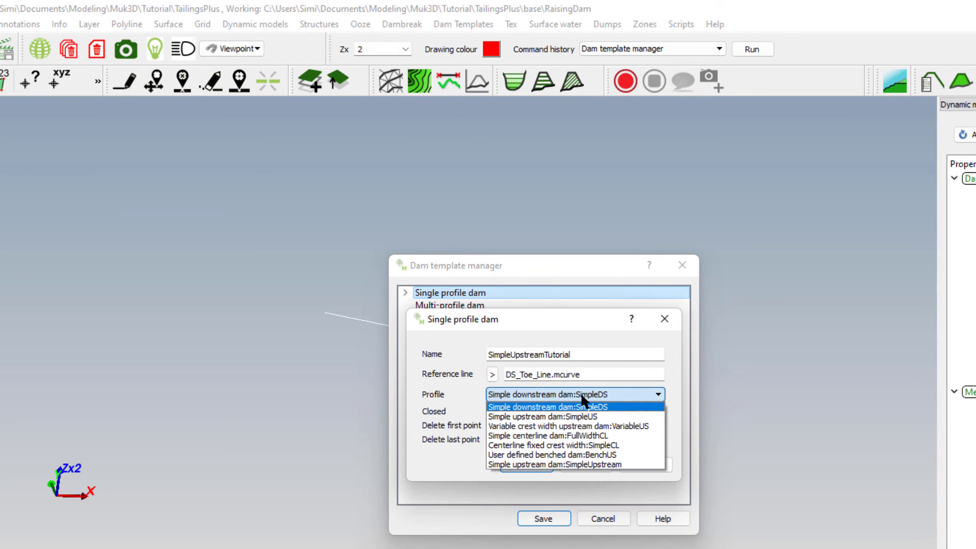
{"action": "mouse_move", "coordinate": [571, 454]}
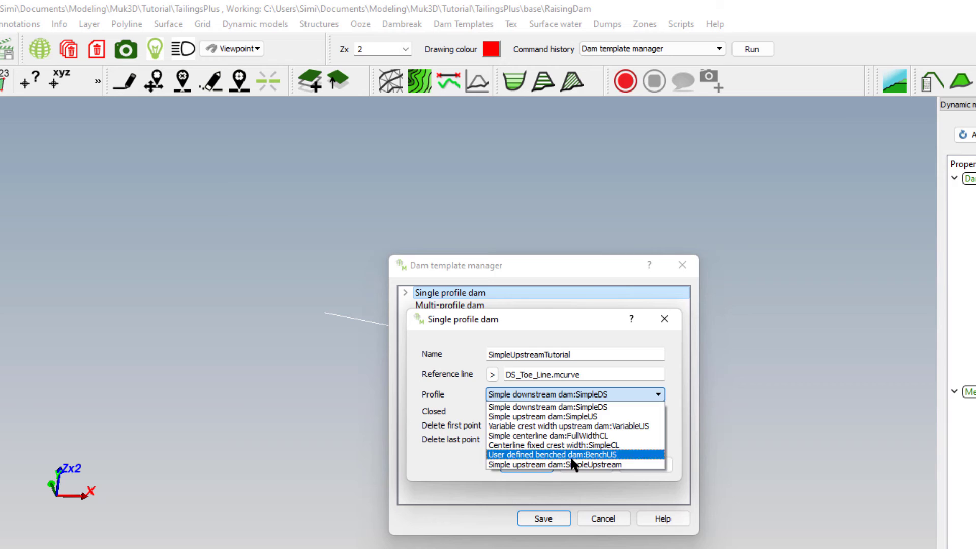
{"action": "left_click", "coordinate": [568, 465]}
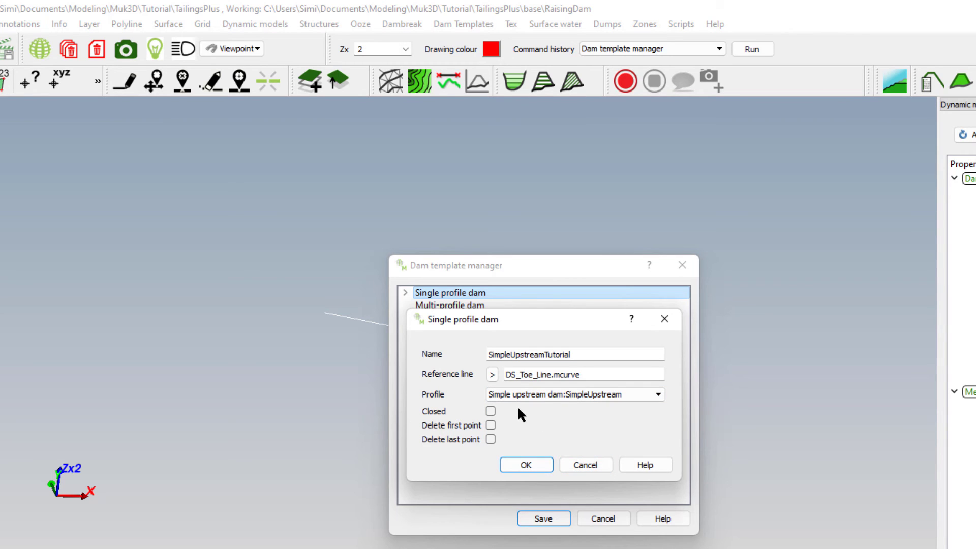
{"action": "mouse_move", "coordinate": [602, 404]}
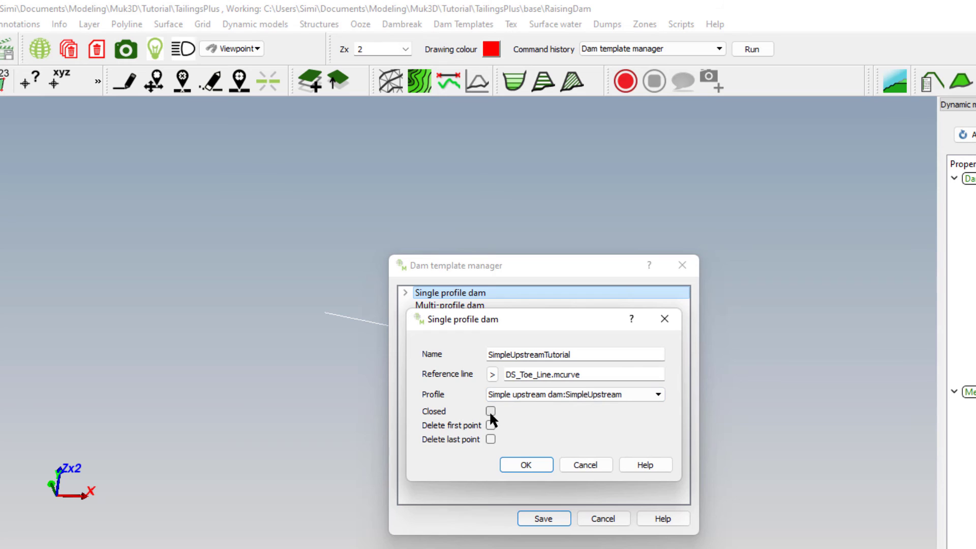
Step: Leave the template unclosed, confirm it, and save the template library
{"action": "left_click", "coordinate": [491, 411]}
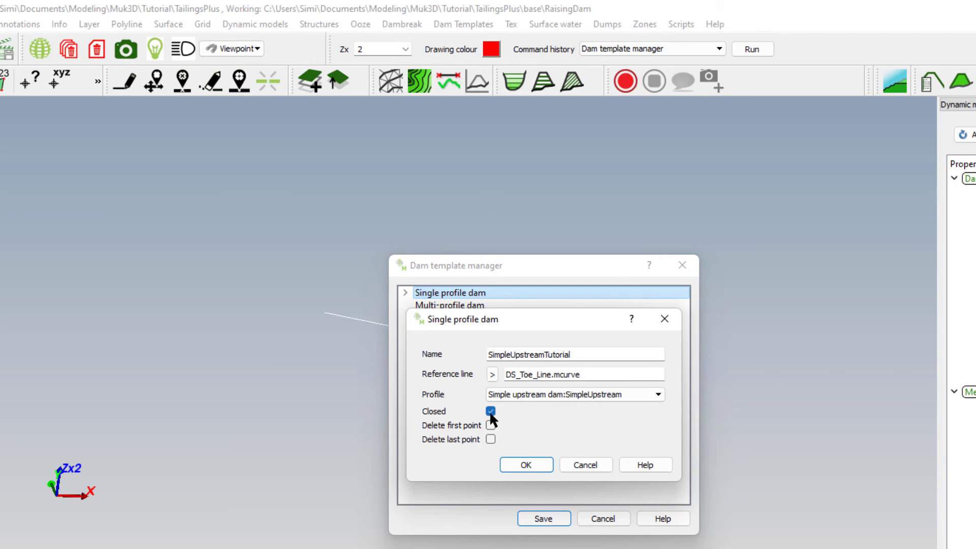
{"action": "left_click", "coordinate": [490, 411]}
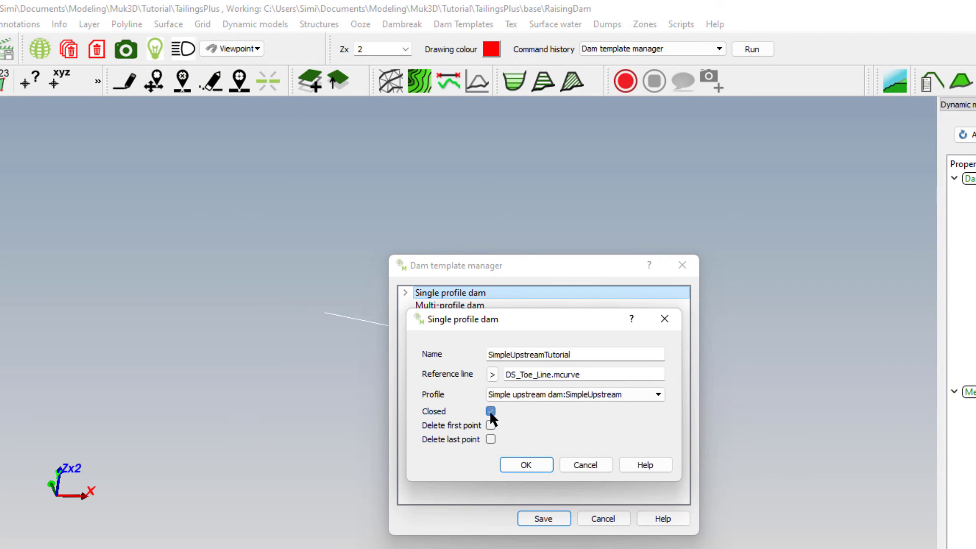
{"action": "left_click", "coordinate": [490, 411]}
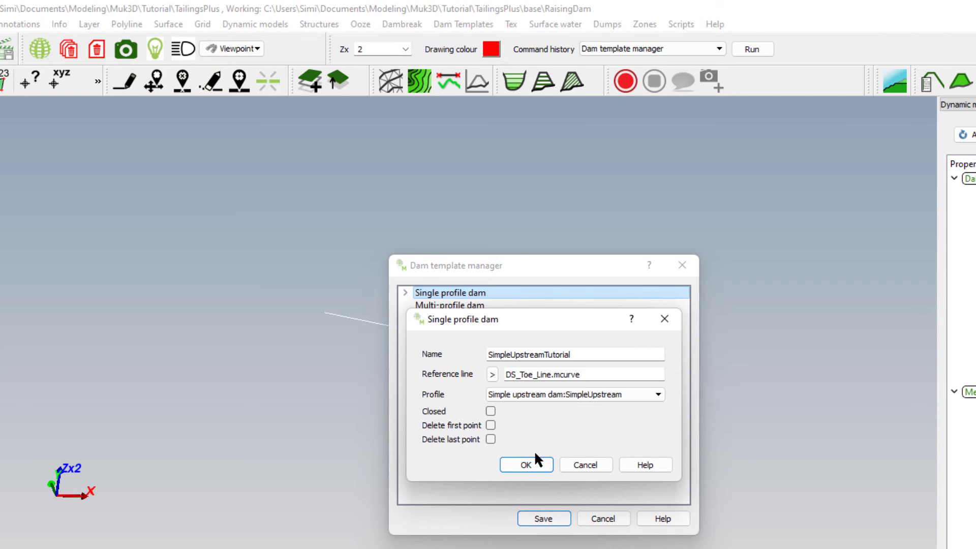
{"action": "left_click", "coordinate": [526, 464]}
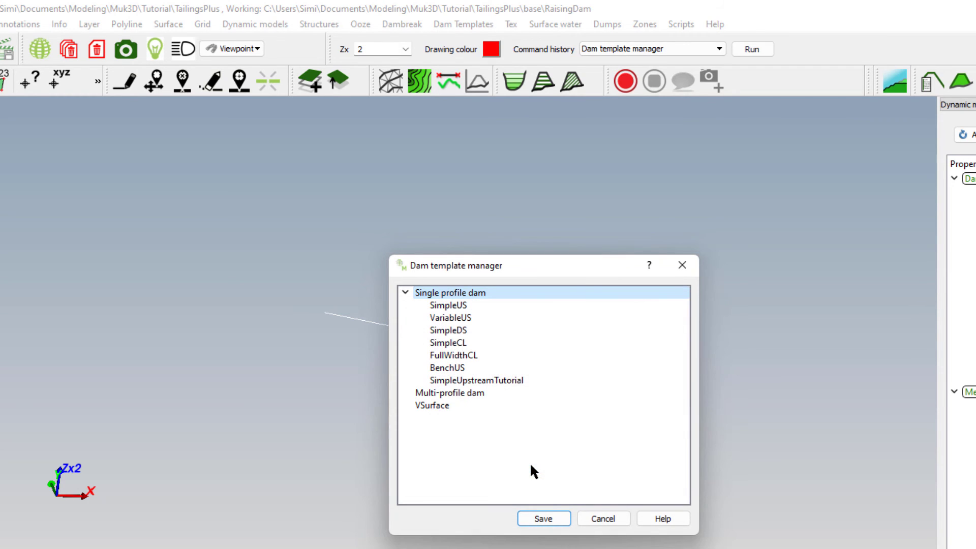
{"action": "left_click", "coordinate": [543, 519]}
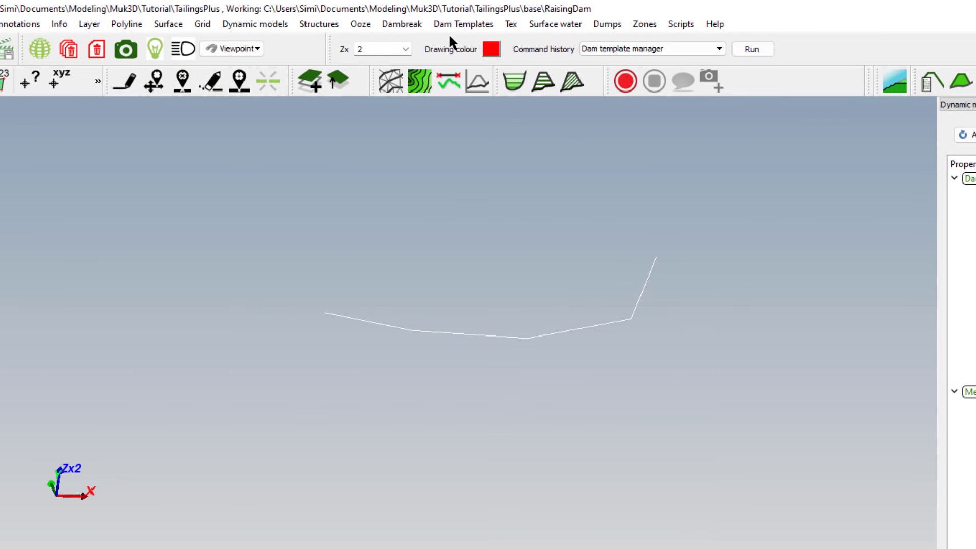
Step: Raise SimpleUpstreamTutorial to 110 m target elevation over grid_raw.mgrid
{"action": "left_click", "coordinate": [463, 25]}
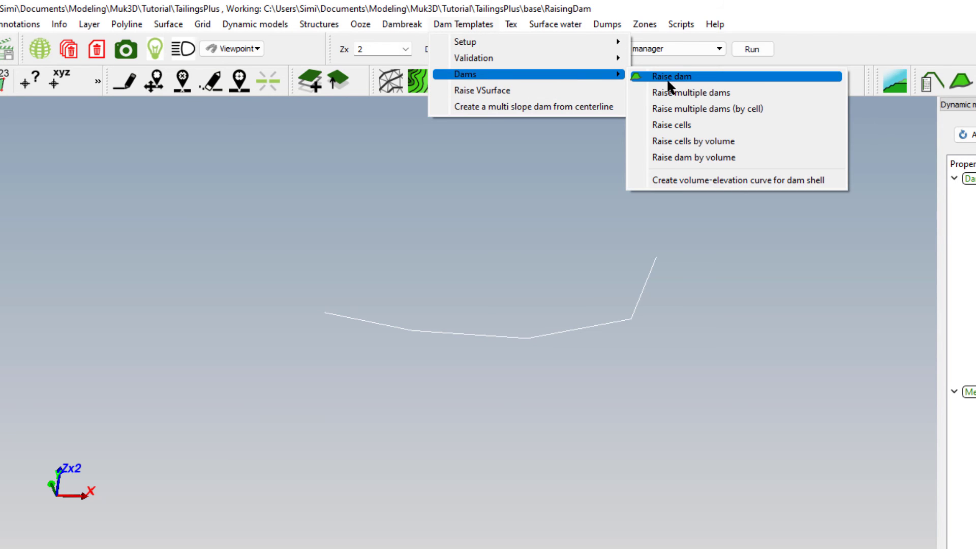
{"action": "left_click", "coordinate": [669, 75]}
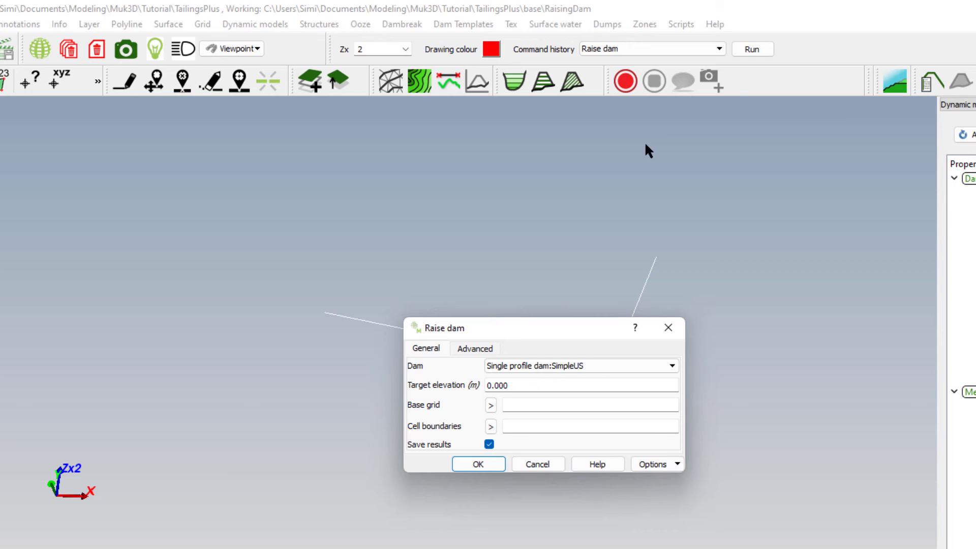
{"action": "left_click", "coordinate": [671, 366]}
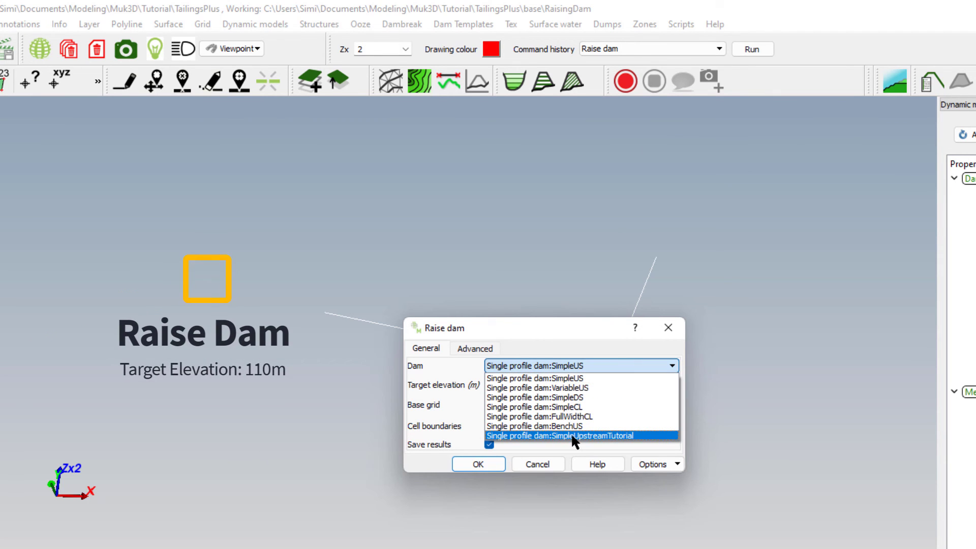
{"action": "left_click", "coordinate": [568, 435]}
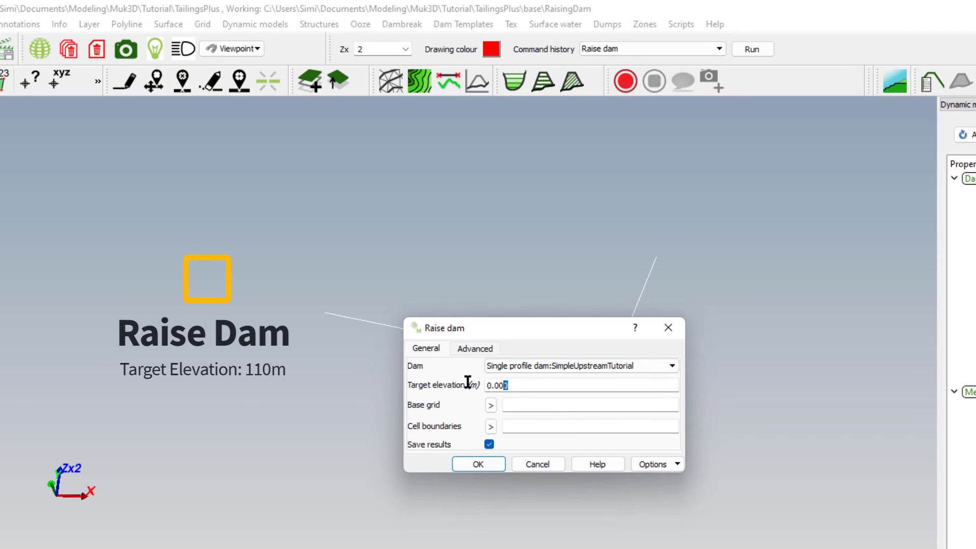
{"action": "type", "text": "1"}
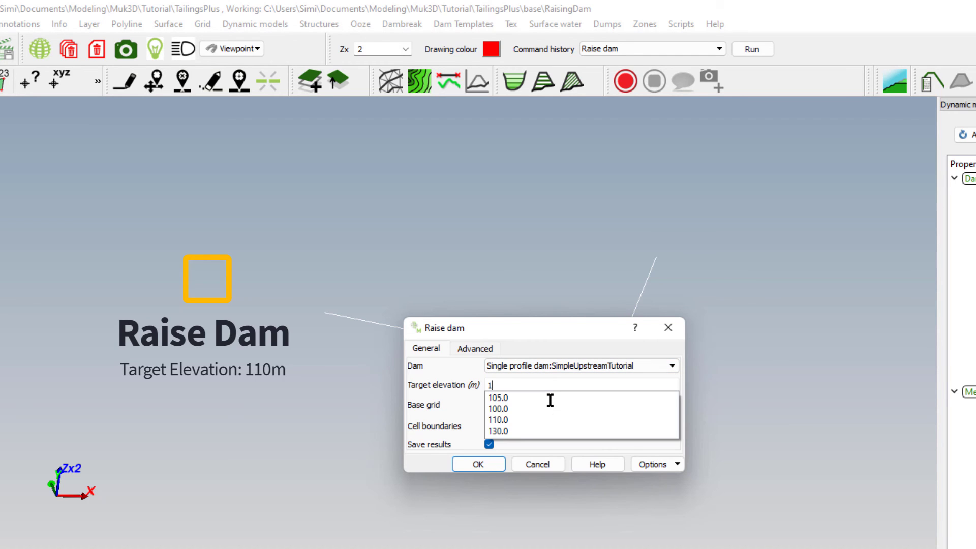
{"action": "type", "text": "10"}
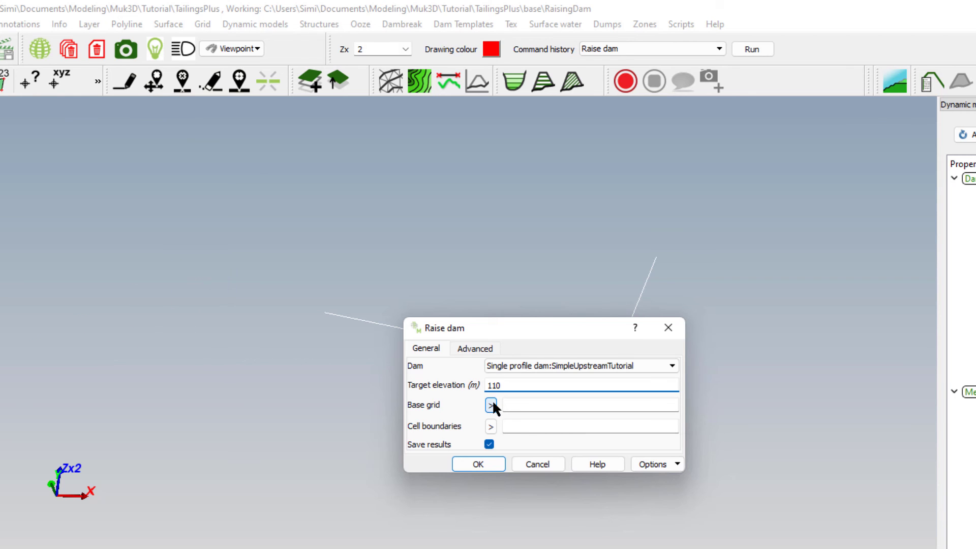
{"action": "left_click", "coordinate": [490, 405]}
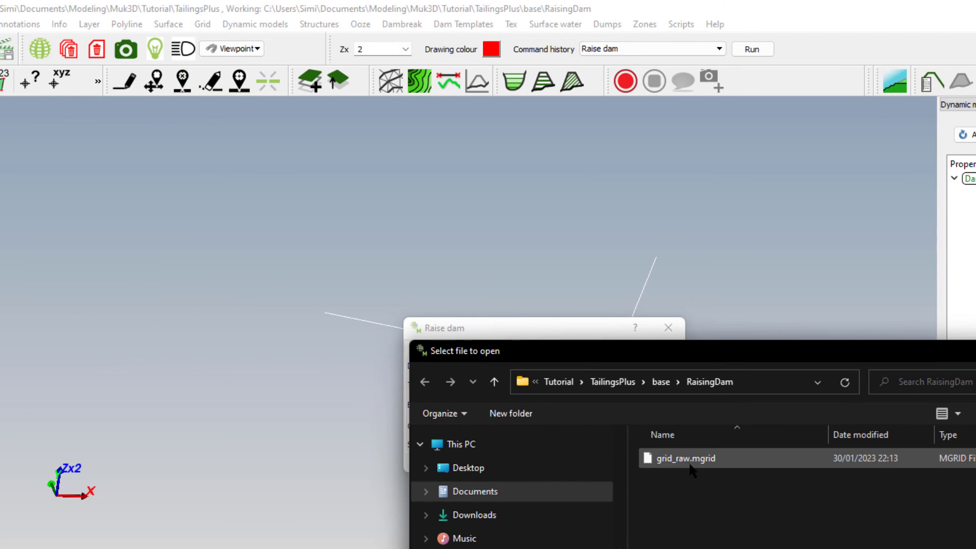
{"action": "double_click", "coordinate": [685, 458]}
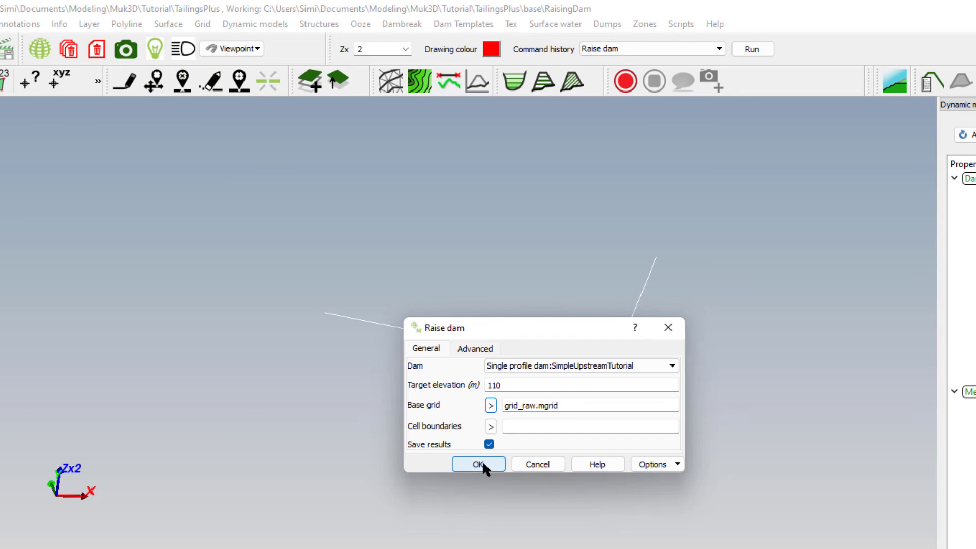
{"action": "left_click", "coordinate": [478, 463]}
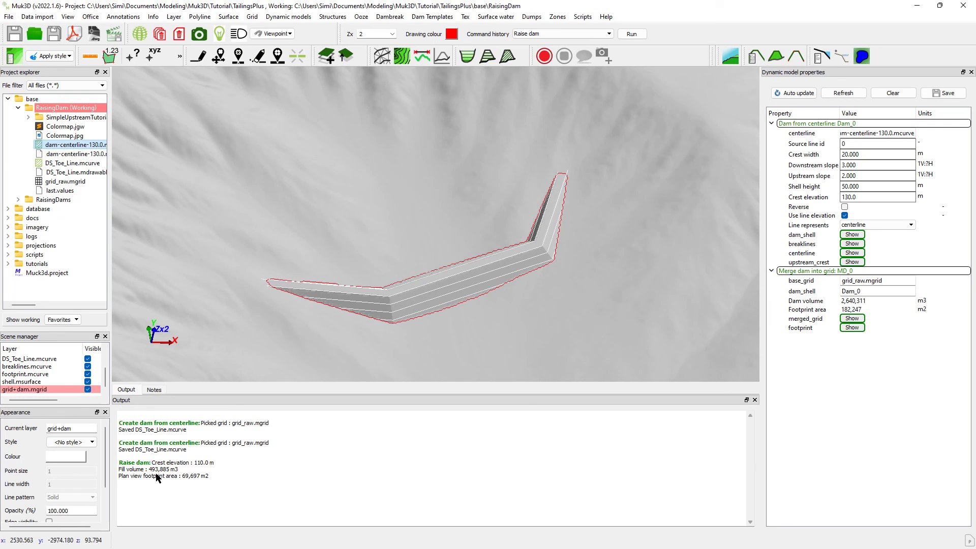
{"action": "mouse_move", "coordinate": [153, 484]}
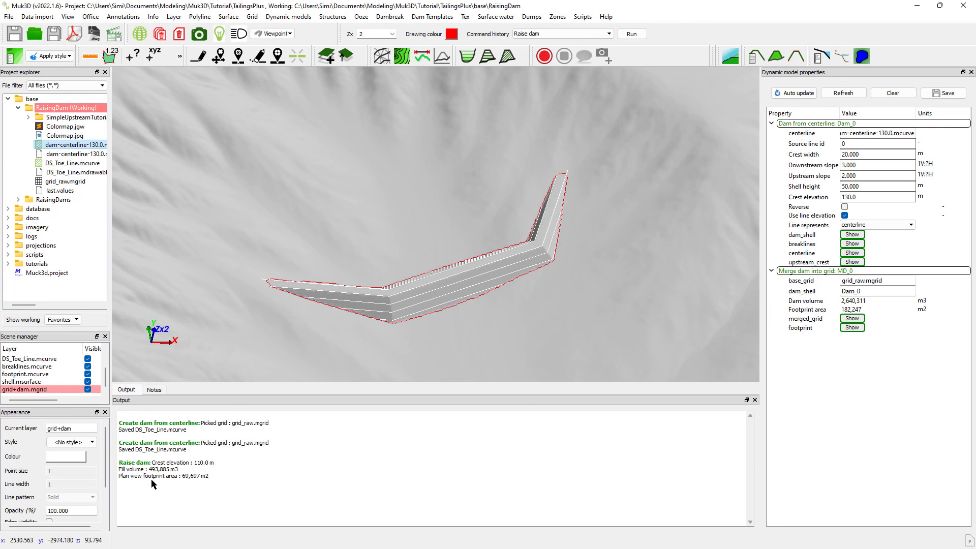
Step: Review the 110 m dam layers and its 493,885 m³ fill and 69,697 m² footprint
{"action": "left_click", "coordinate": [37, 367]}
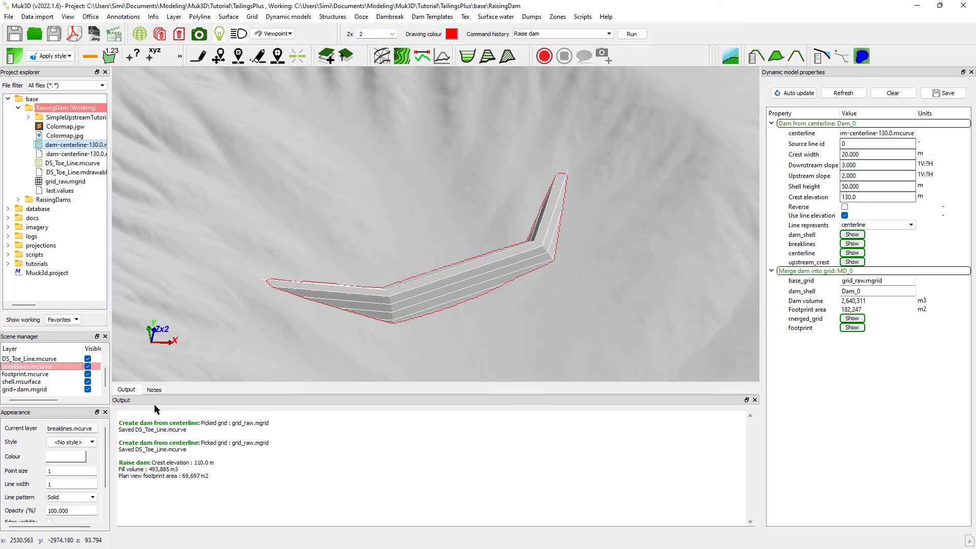
{"action": "mouse_move", "coordinate": [50, 383]}
{"action": "type", "text": "115.000"}
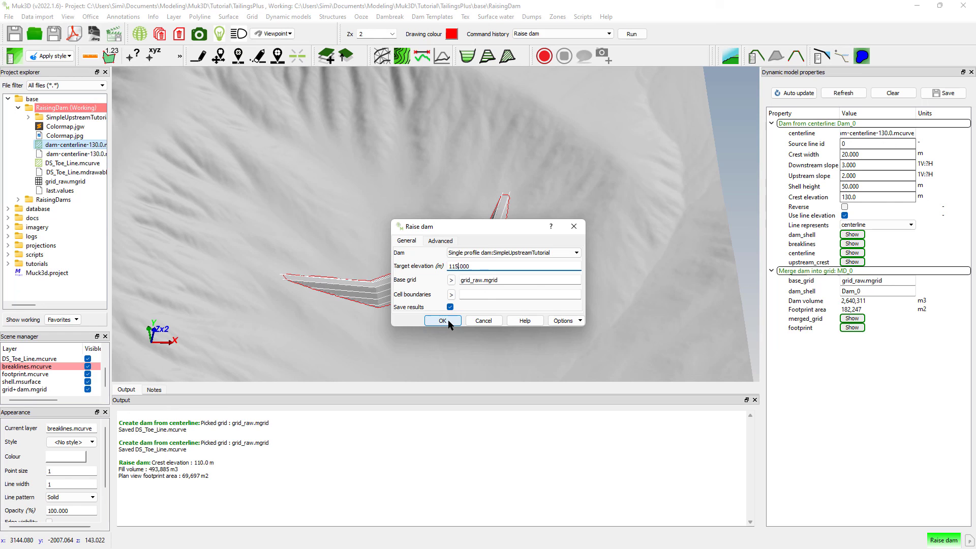
Step: Rerun the raise with a 115 m target elevation
{"action": "left_click", "coordinate": [442, 321]}
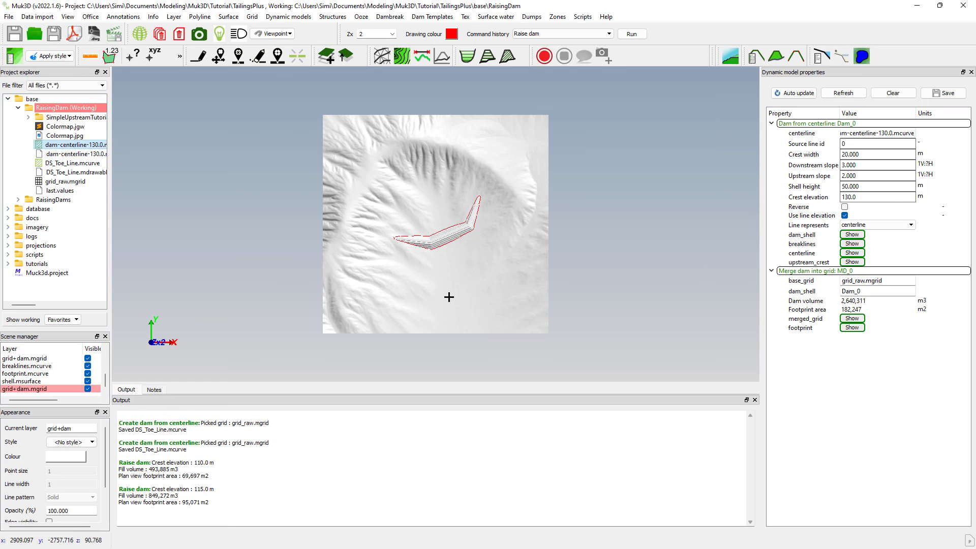
{"action": "mouse_move", "coordinate": [441, 255]}
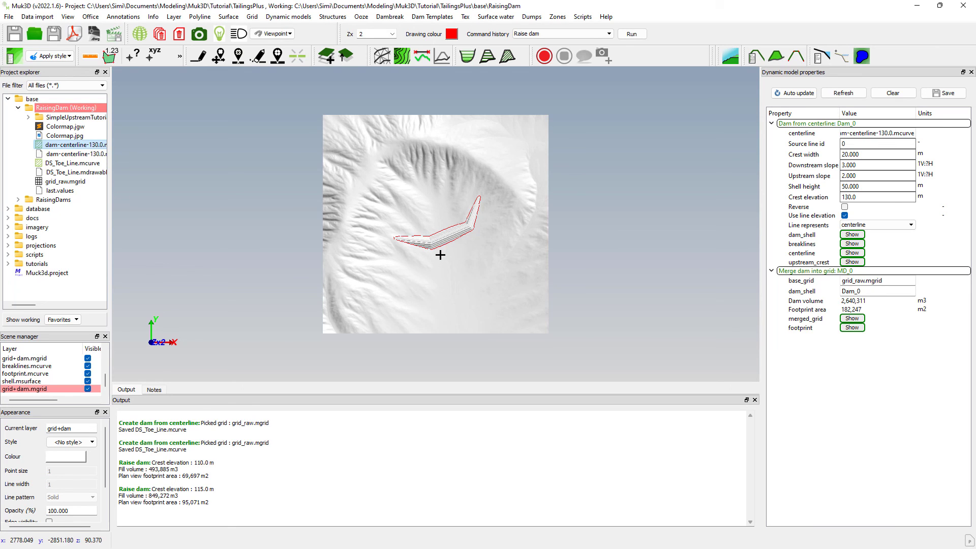